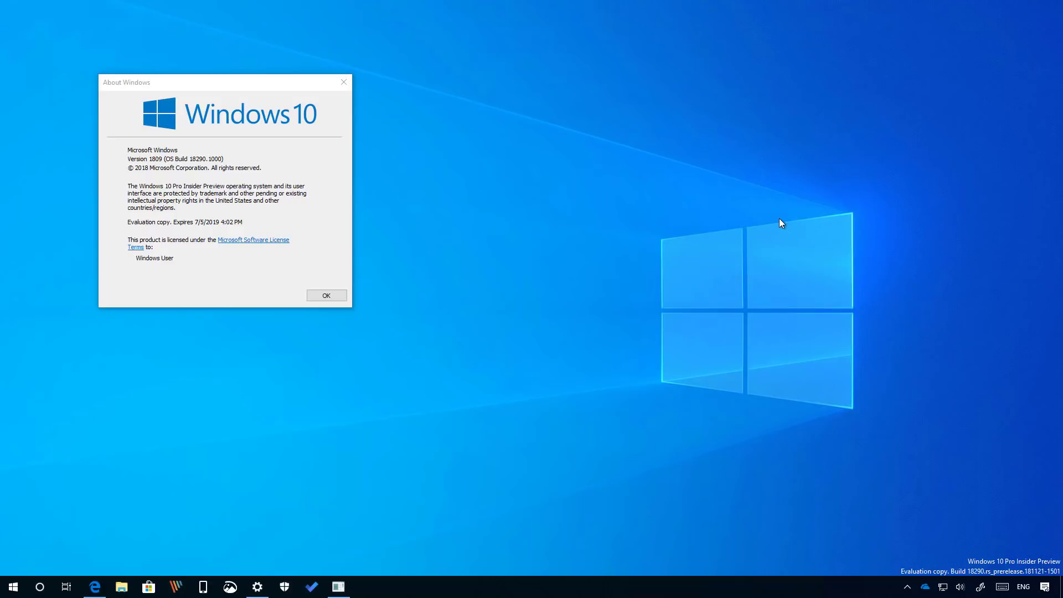
Dismiss About Windows and reveal the Start power options Sleep, Shut down and Restart with their new icons
left_click(325, 295)
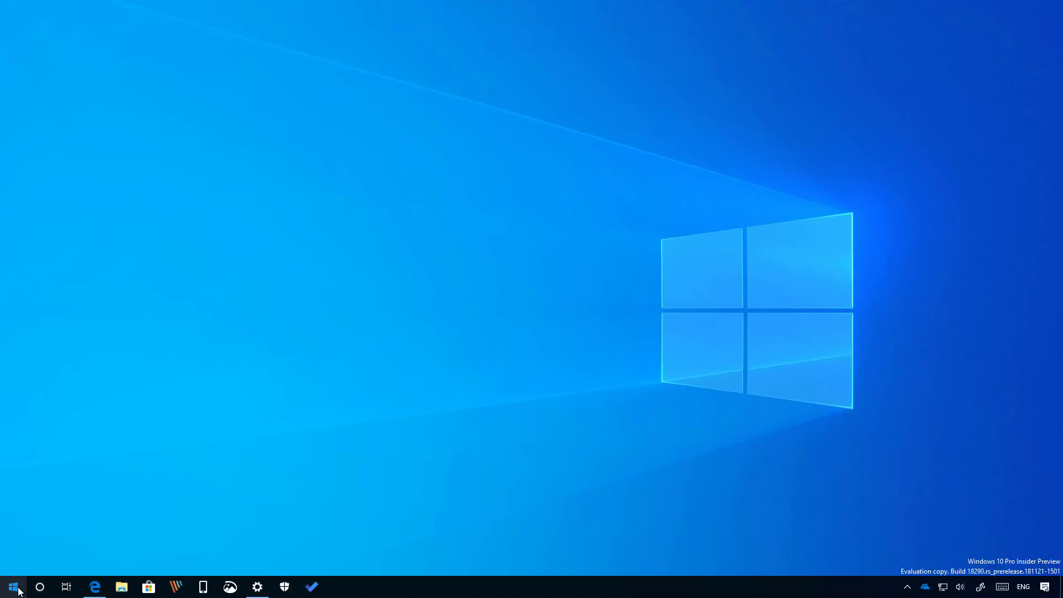
left_click(12, 587)
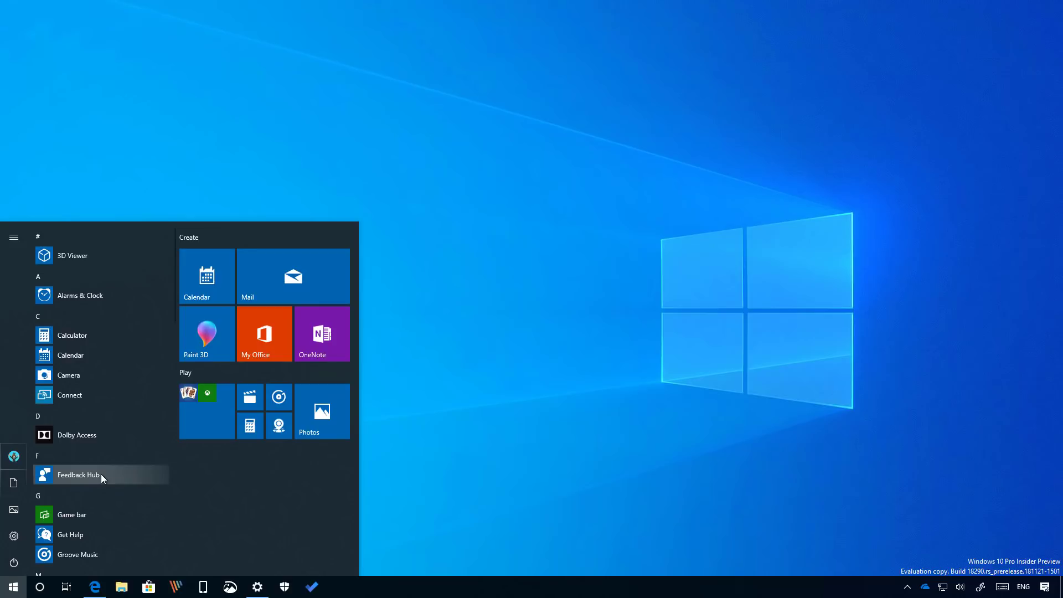
left_click(13, 563)
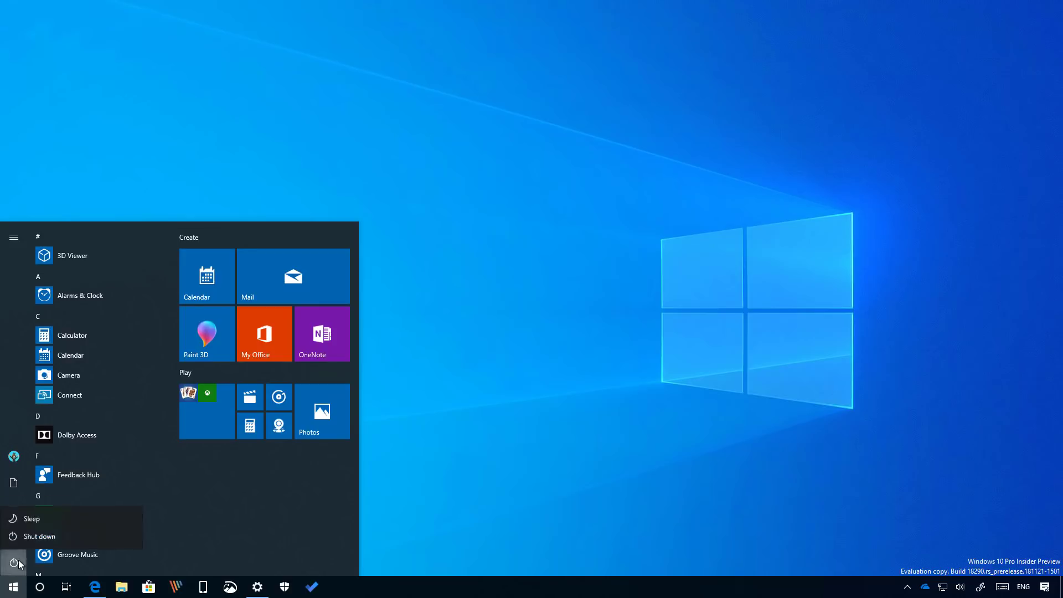
mouse_move(35, 541)
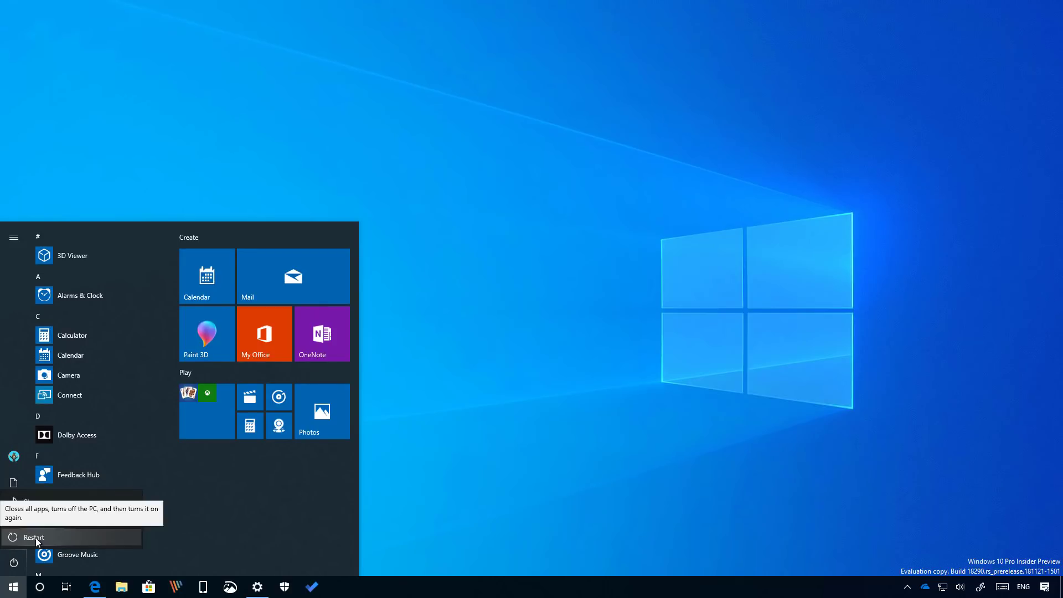
mouse_move(39, 518)
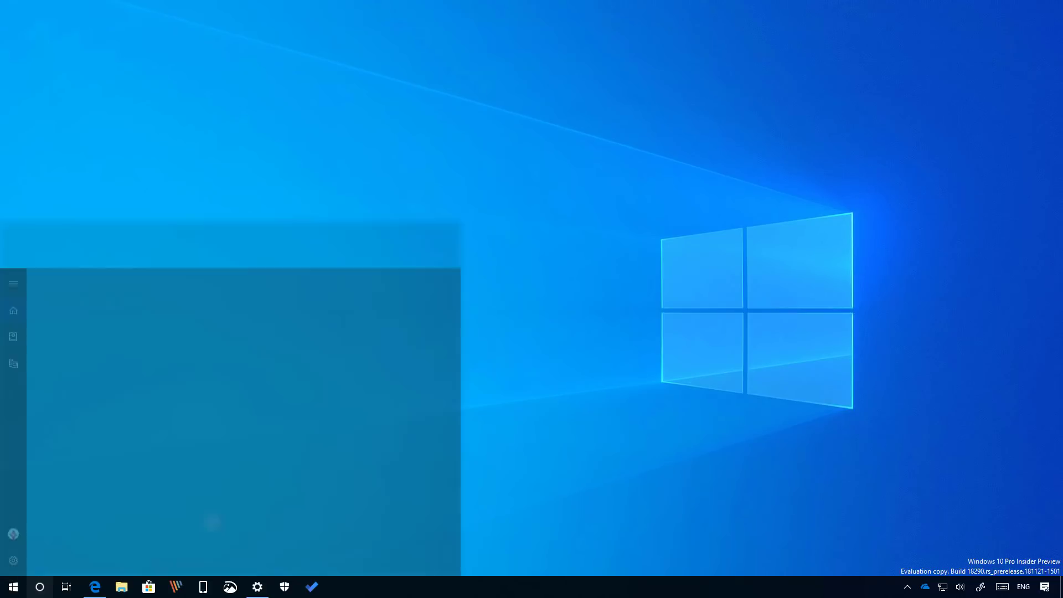
Show the search landing page with Recent activities and return to the build 18290 article
left_click(40, 587)
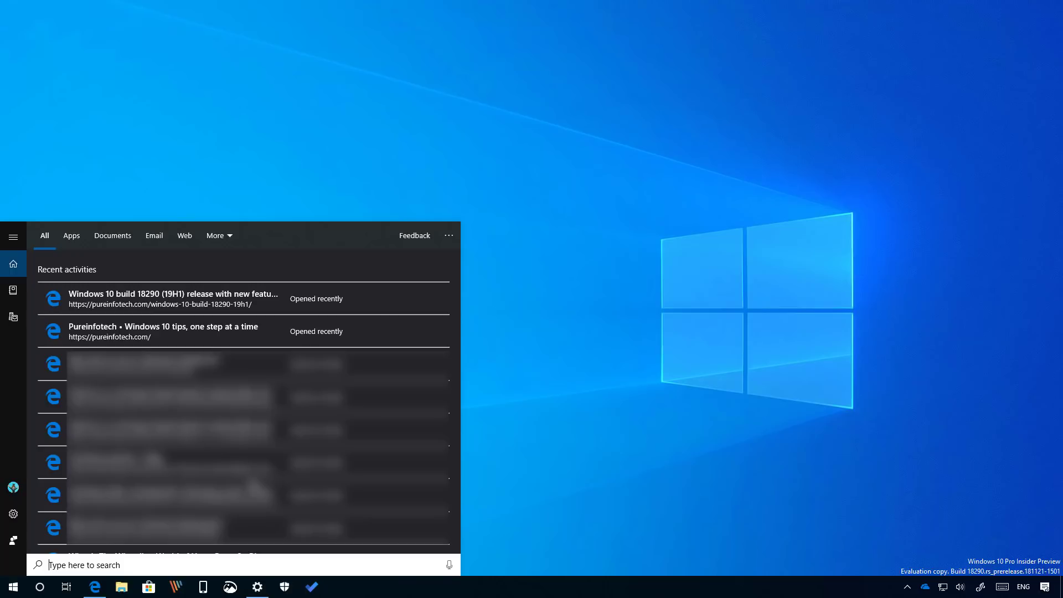
mouse_move(155, 240)
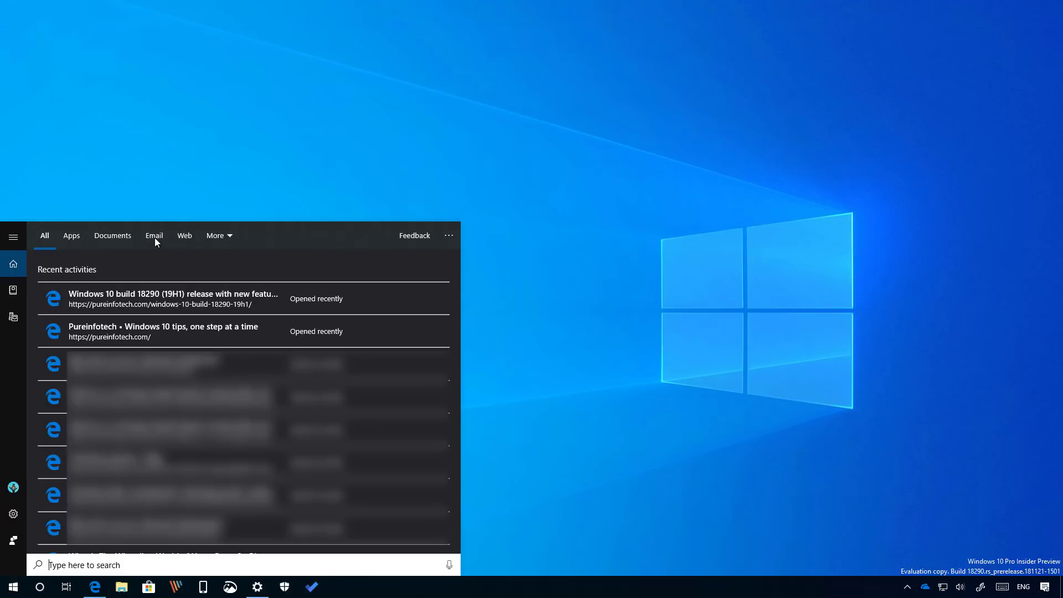
left_click(172, 297)
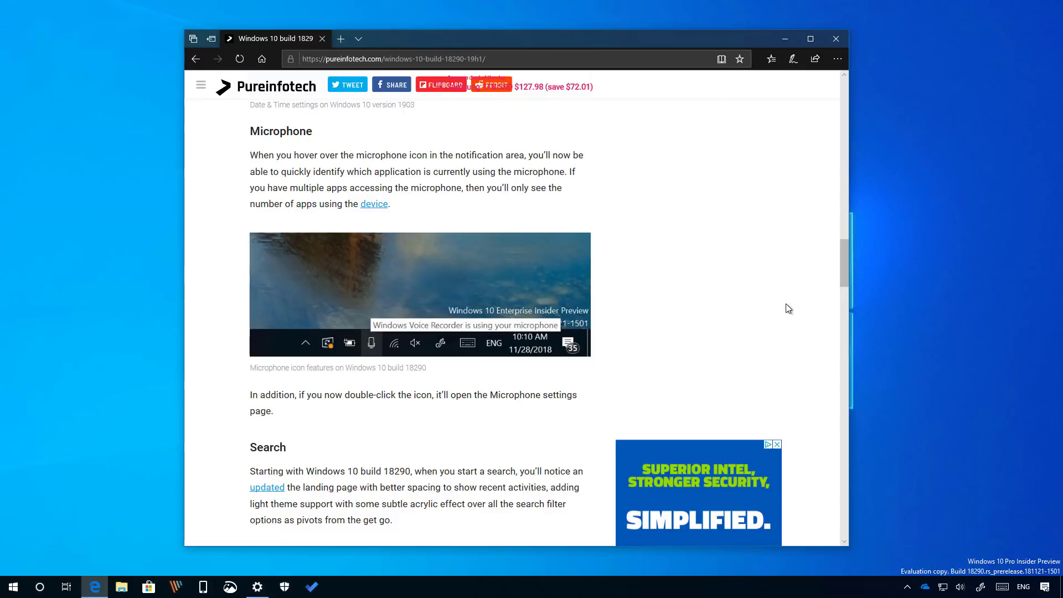
mouse_move(479, 337)
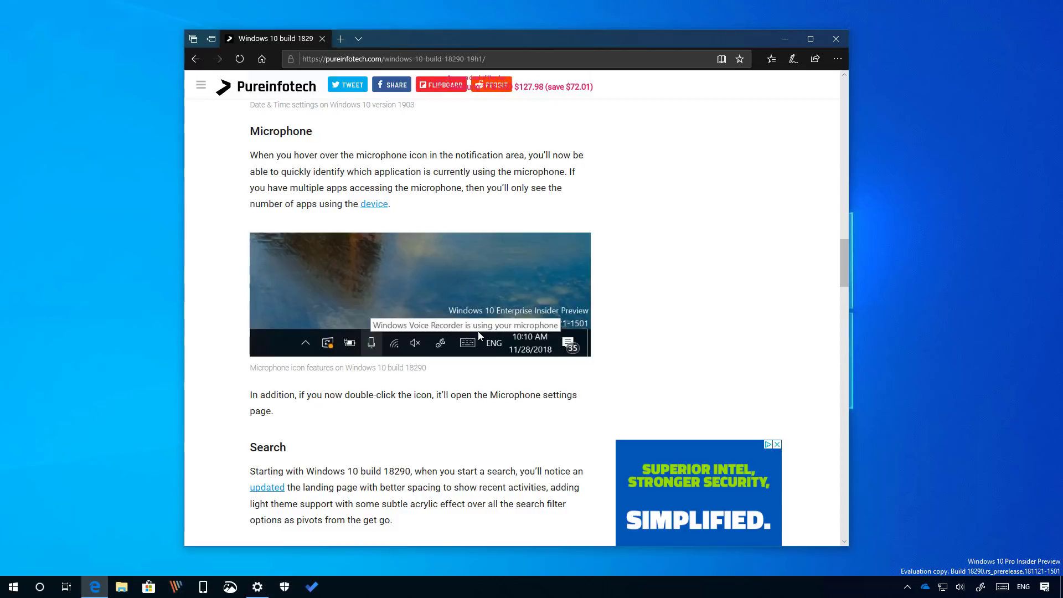
mouse_move(337, 353)
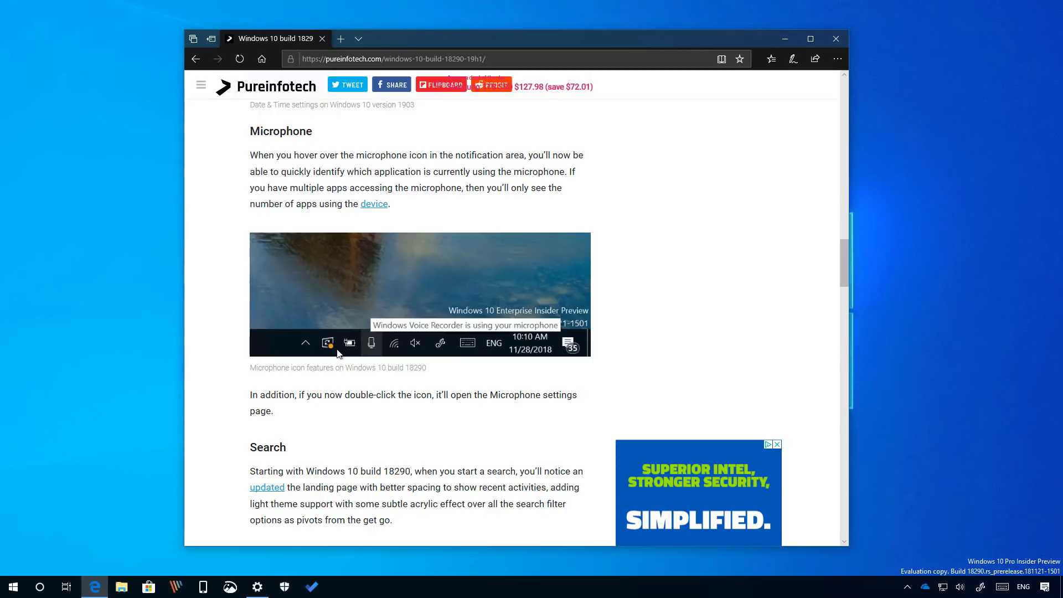
Launch Windows Settings from the taskbar after the Microphone section
left_click(256, 587)
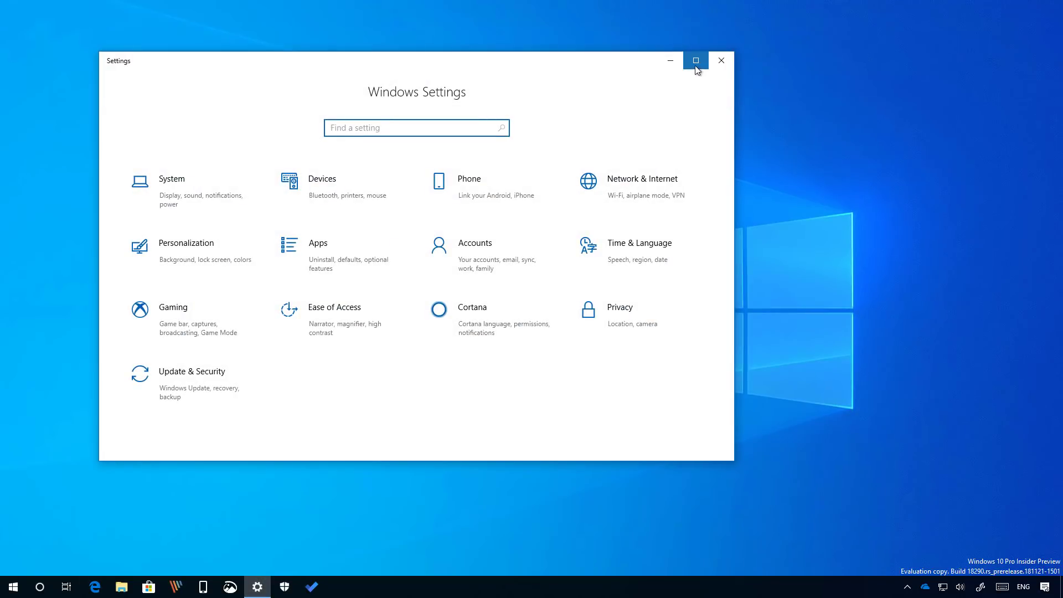
Sync the clock on Date & time so last sync reads 11/30/2018 9:50:04 AM
left_click(639, 243)
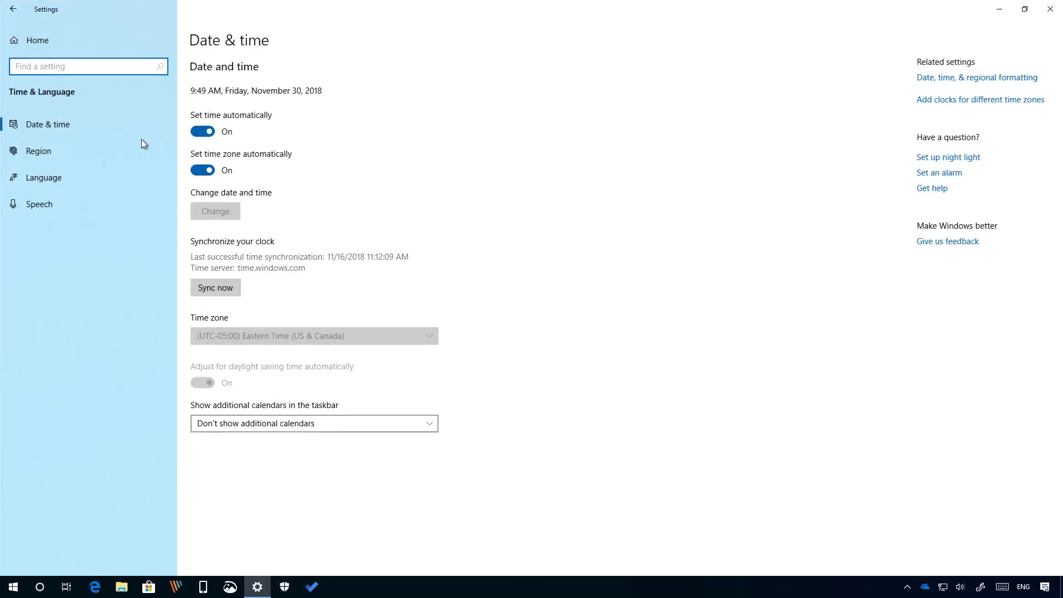
mouse_move(534, 219)
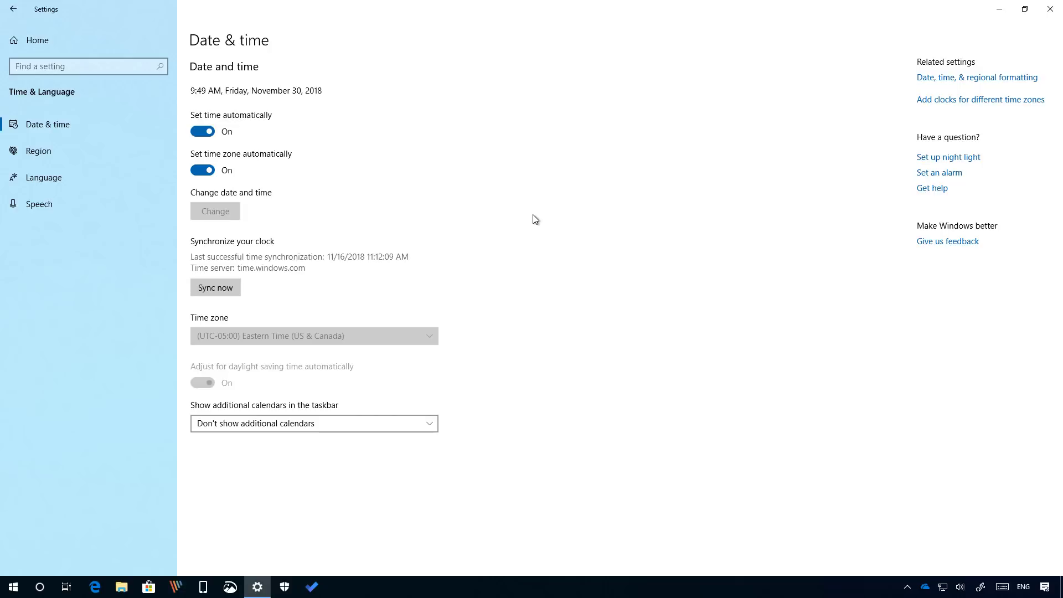
mouse_move(206, 337)
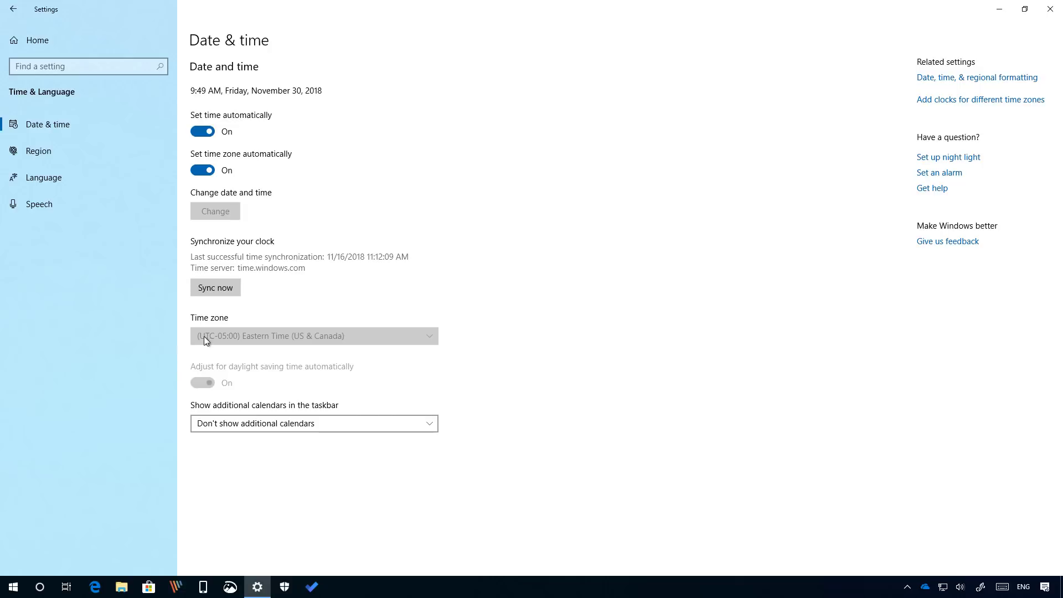
mouse_move(214, 288)
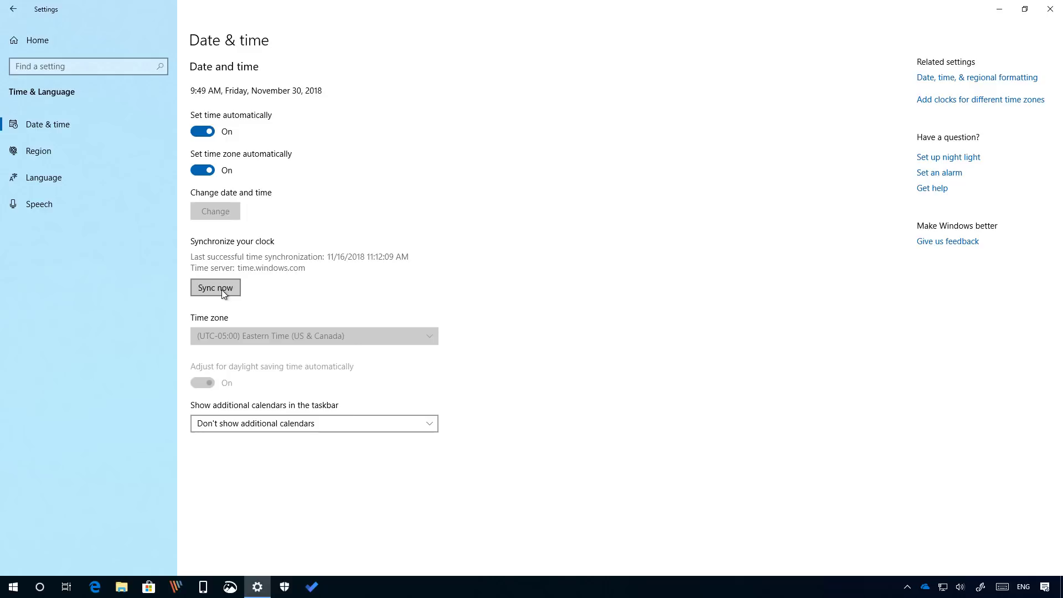
left_click(215, 287)
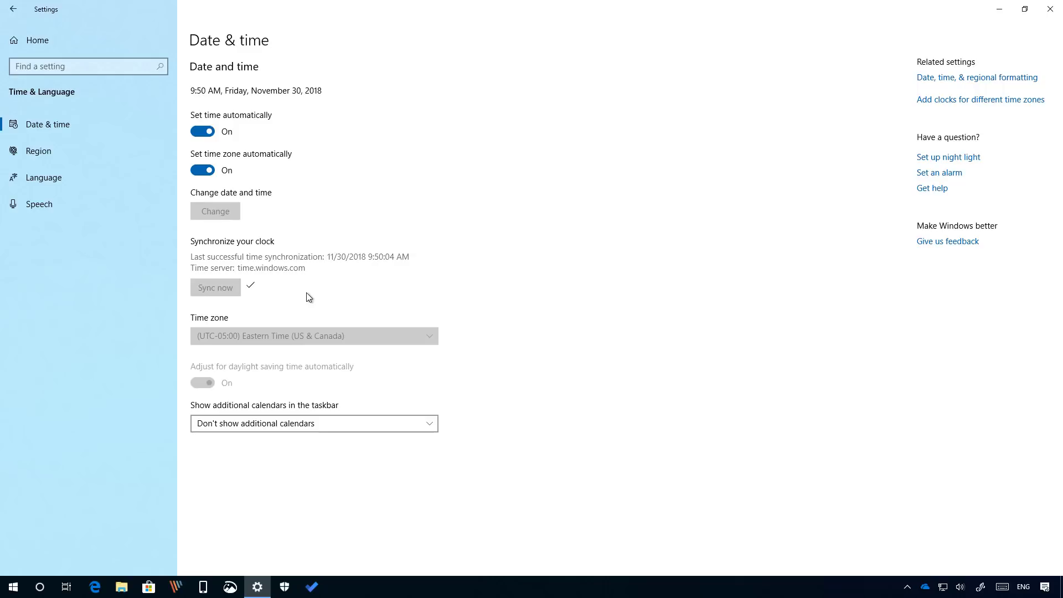
mouse_move(367, 267)
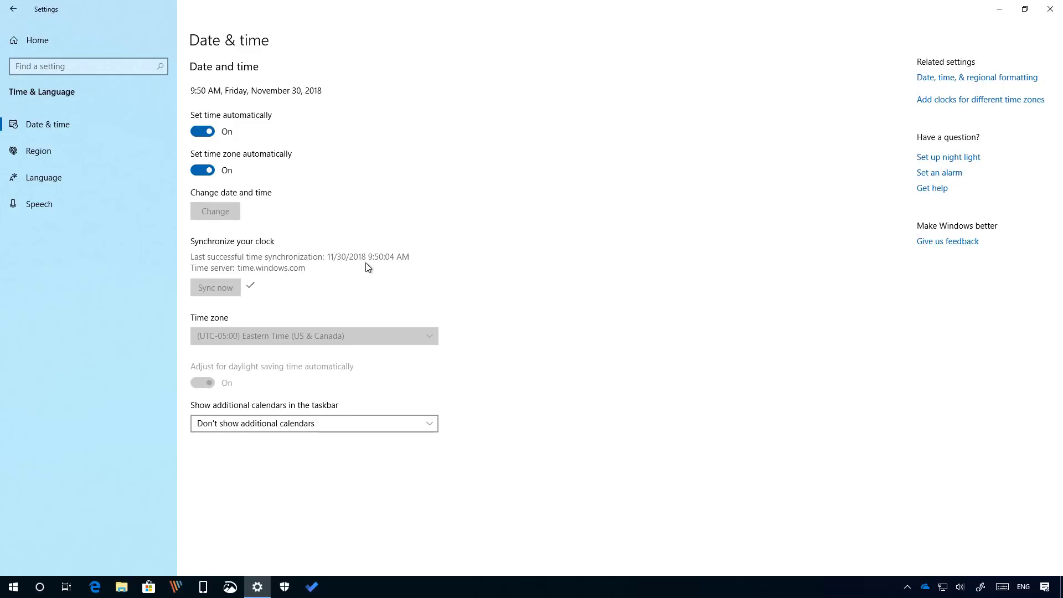
mouse_move(314, 252)
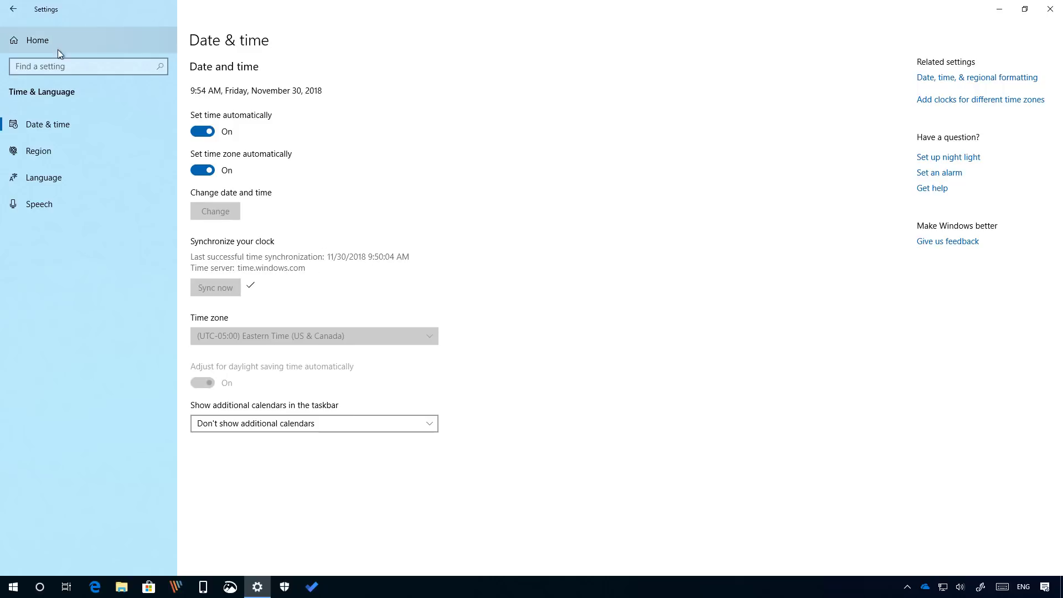
View Delivery Optimization allowing downloads from other PCs, then close Settings to the desktop
left_click(58, 124)
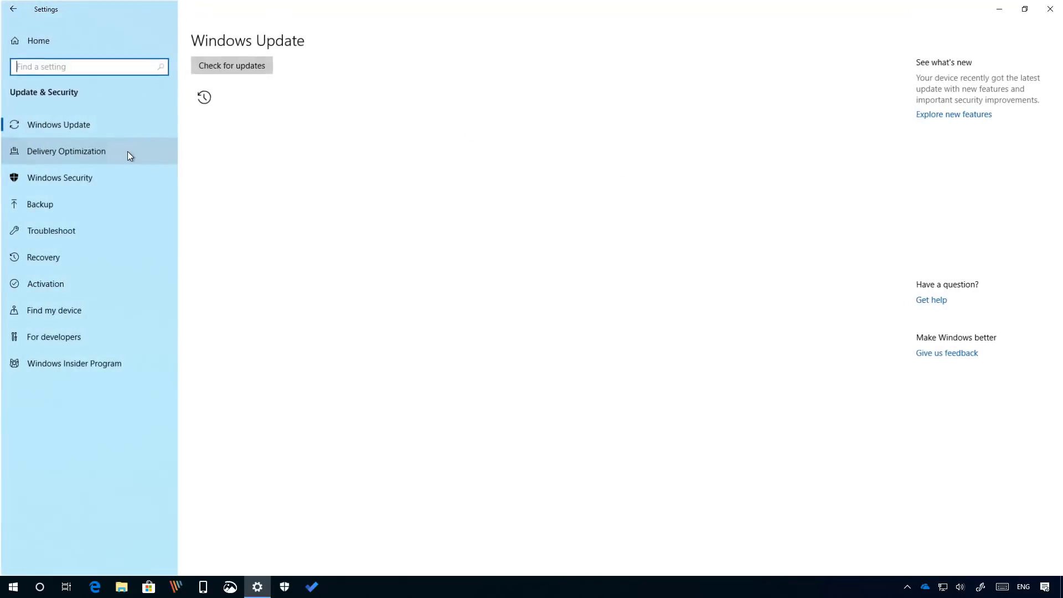
left_click(66, 150)
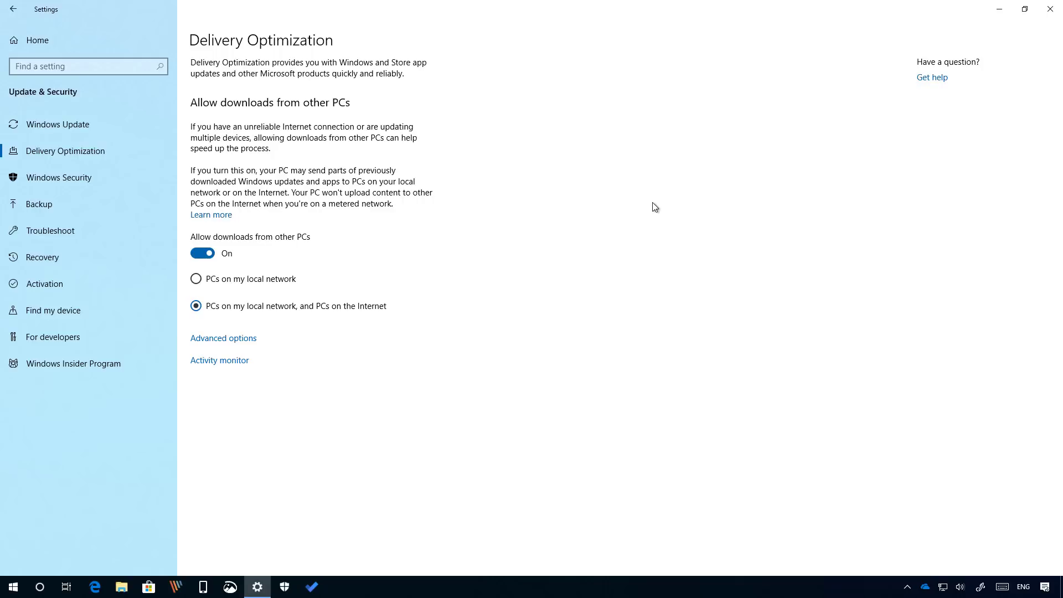
left_click(1050, 8)
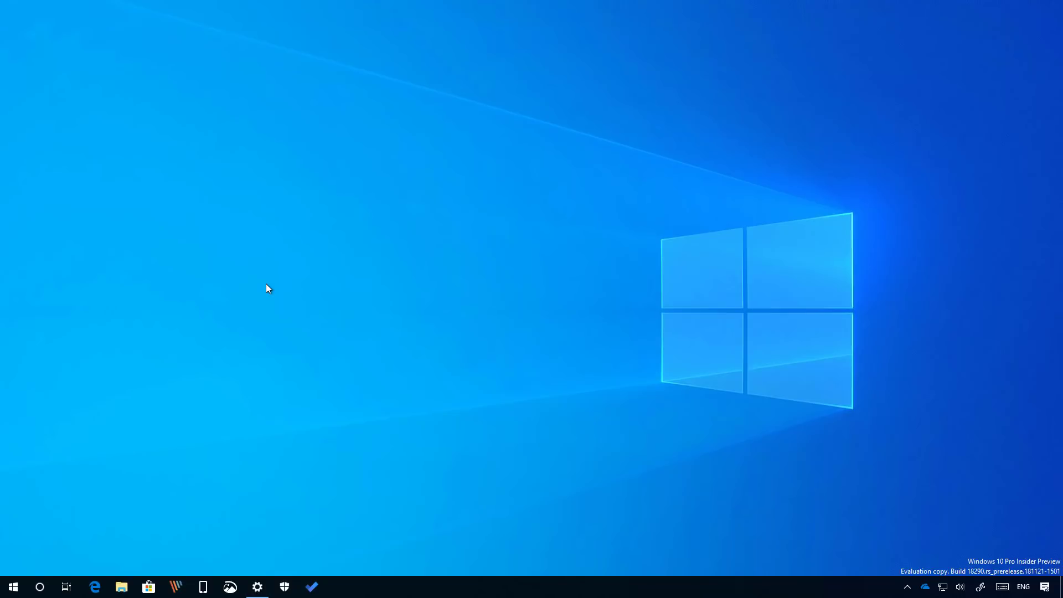